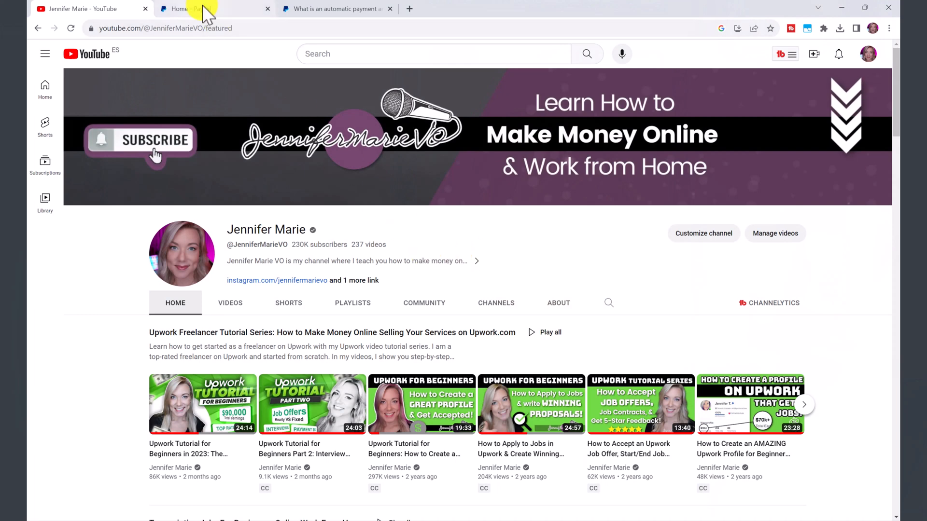
From the PayPal dashboard's Recent activity, show the full list of payments sent in the past 30 days
click(195, 8)
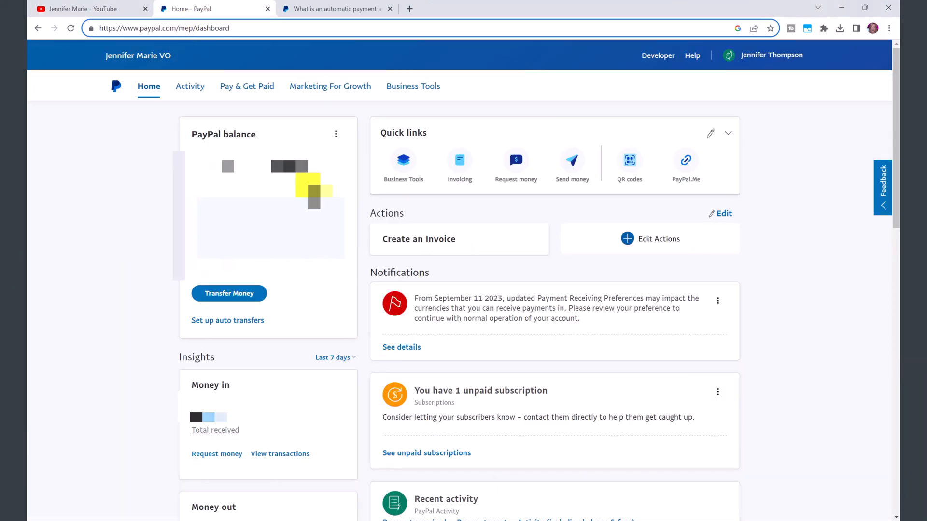
mouse_move(613, 266)
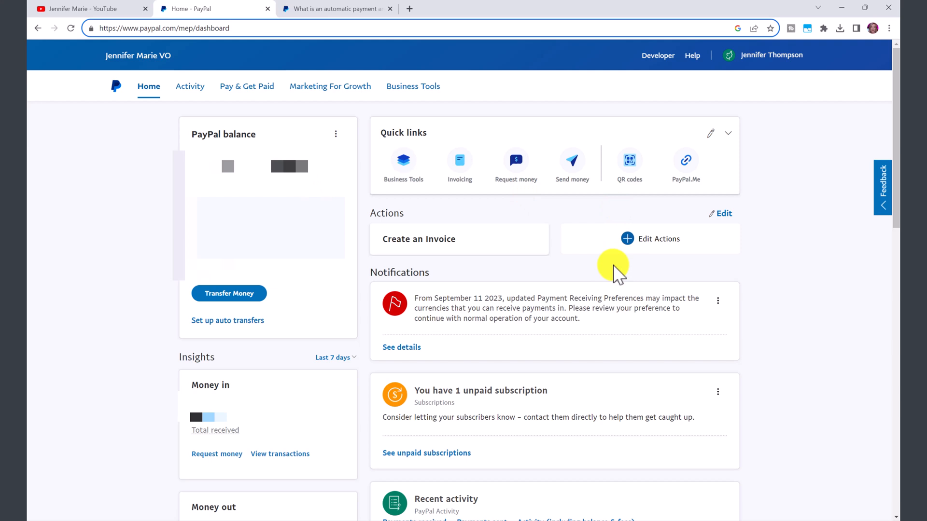
double_click(429, 498)
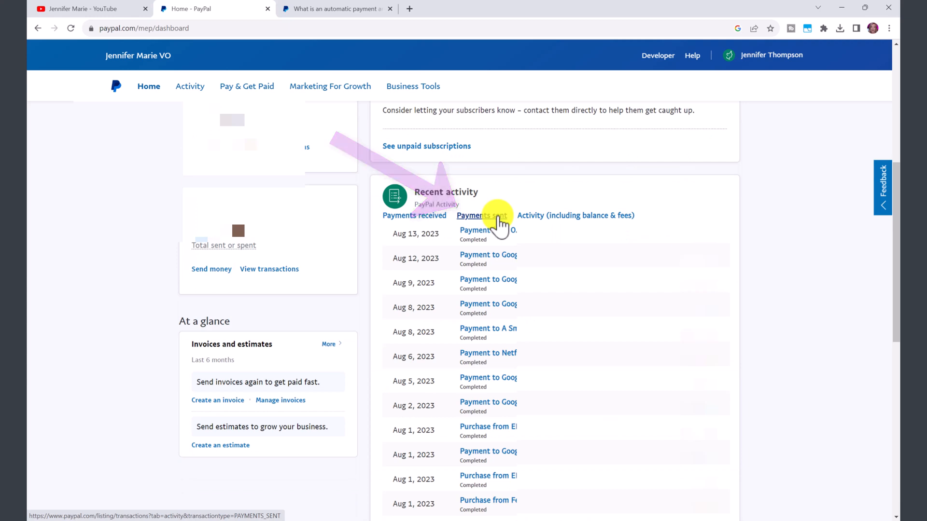
click(482, 215)
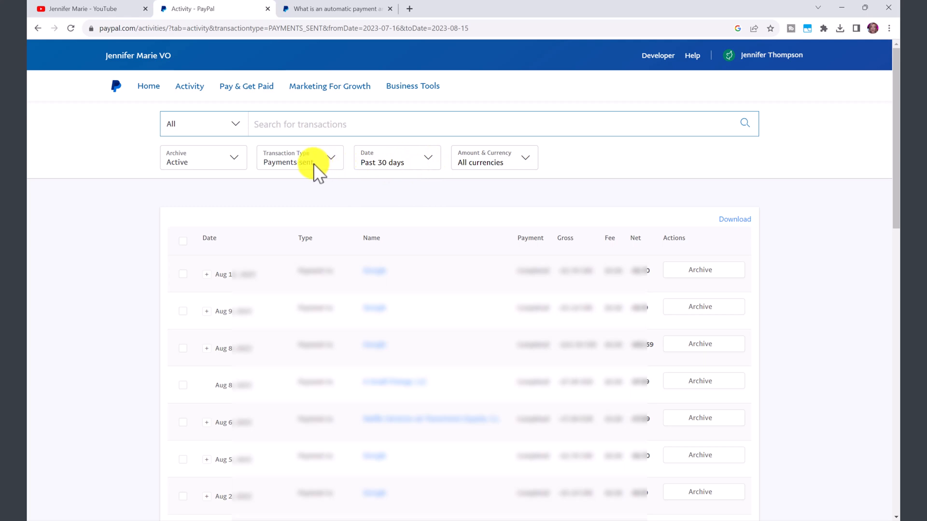
Search the past year's transactions for 'fast' to list the recurring FastWebHost.com payments
click(396, 158)
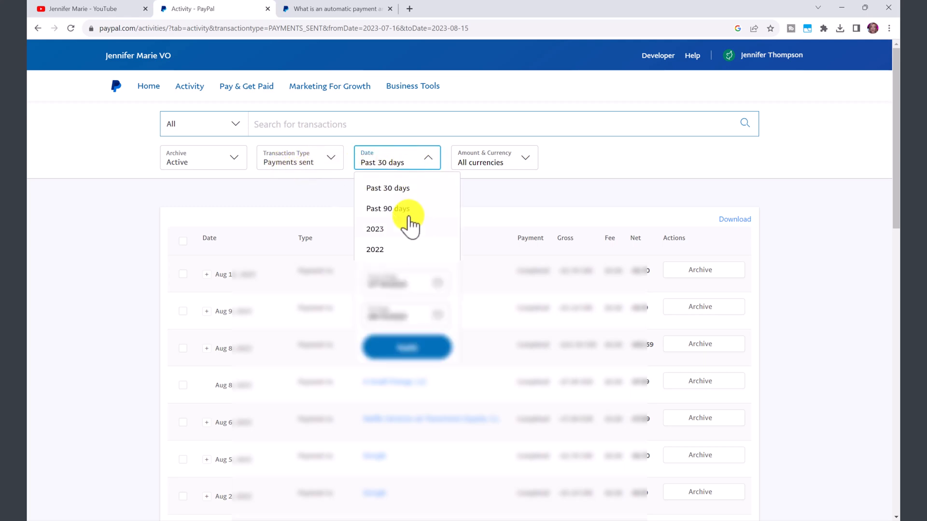
text(fast)
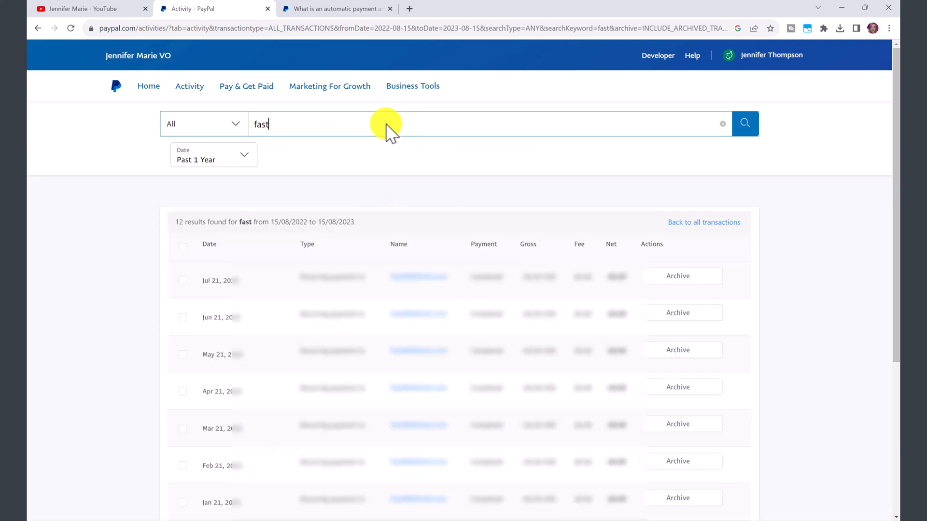
mouse_move(396, 287)
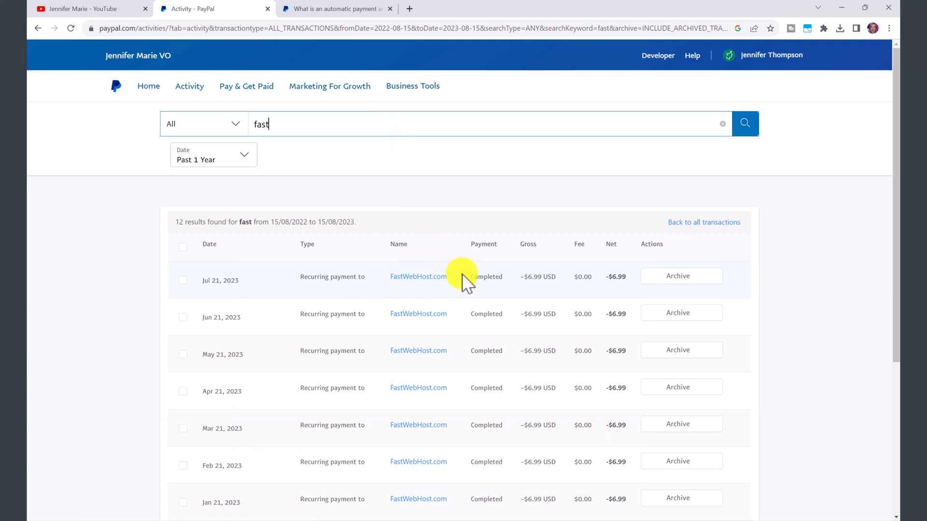
mouse_move(418, 277)
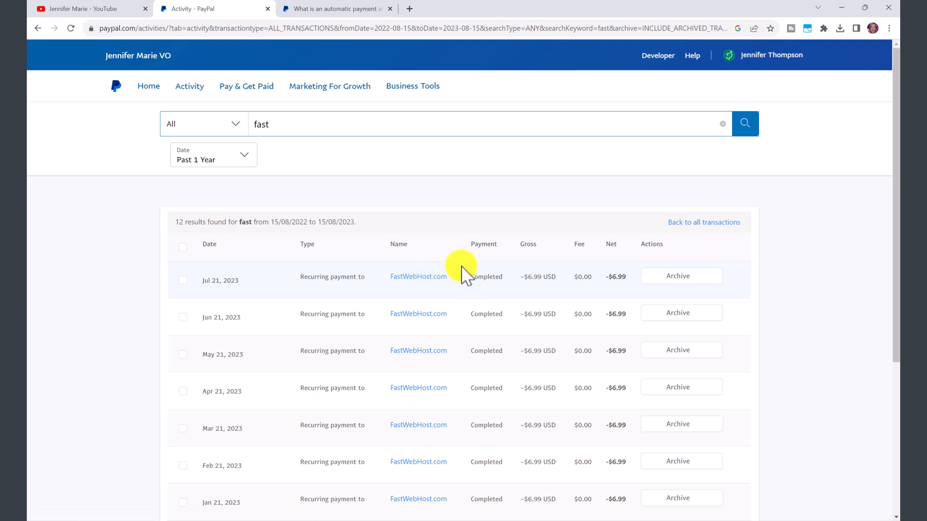
mouse_move(418, 277)
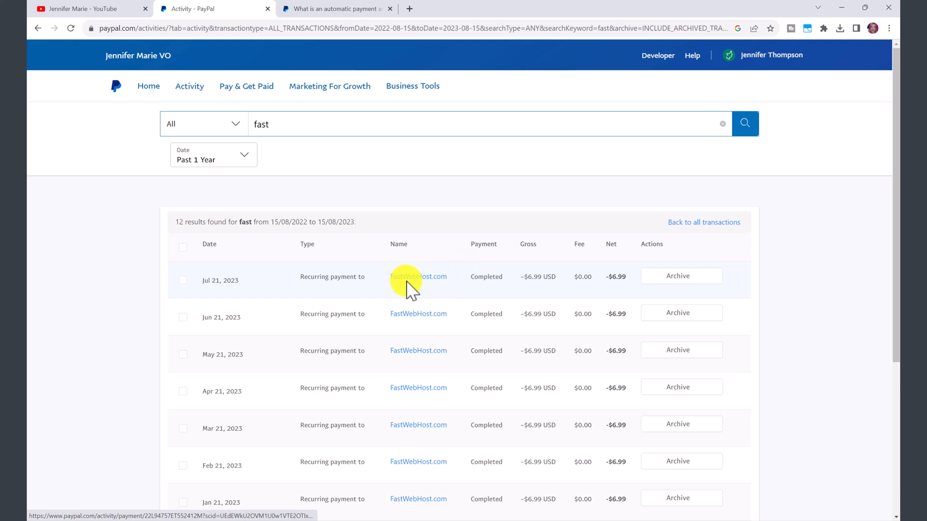
mouse_move(437, 295)
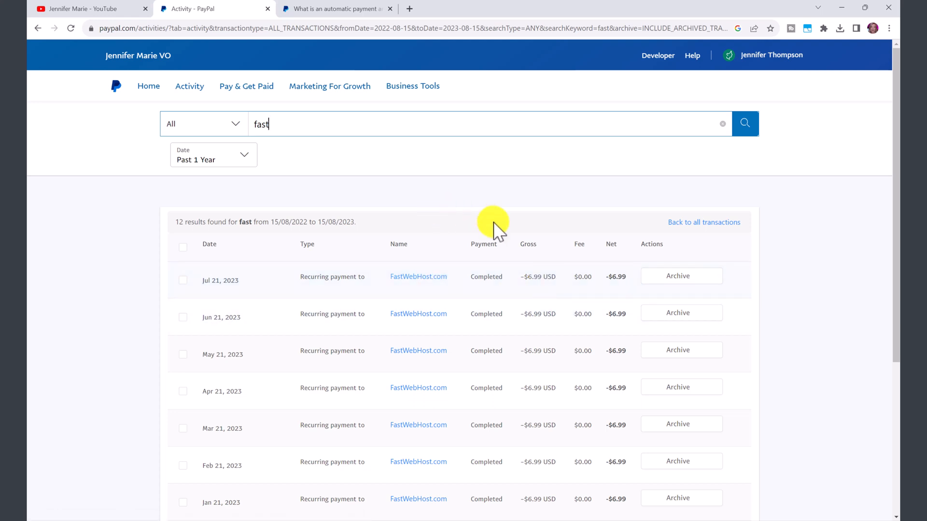
mouse_move(467, 280)
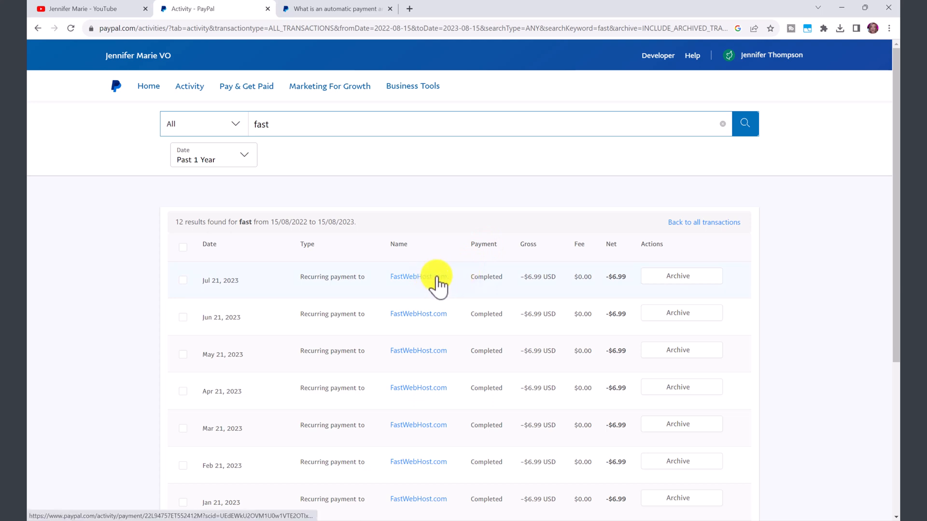
View the July 21, 2023 recurring -$6.99 FastWebHost.com payment's transaction details
click(418, 277)
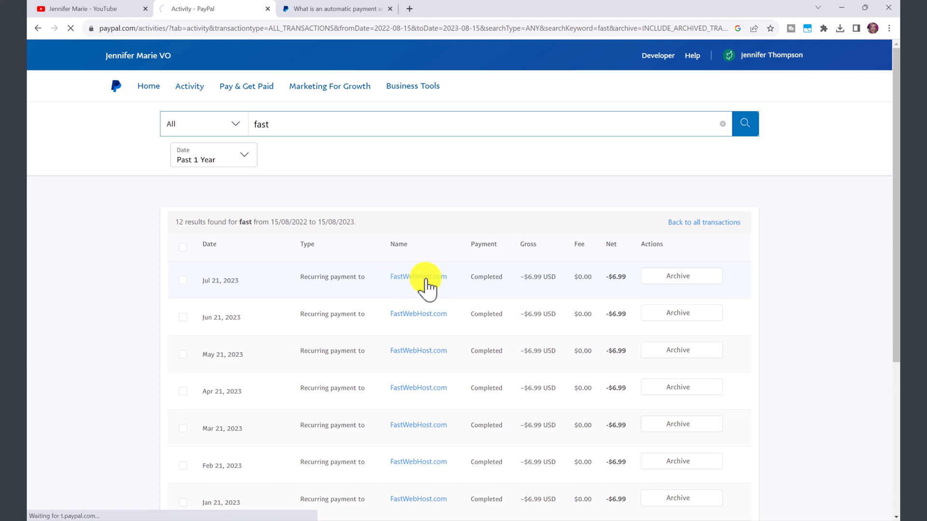
click(418, 277)
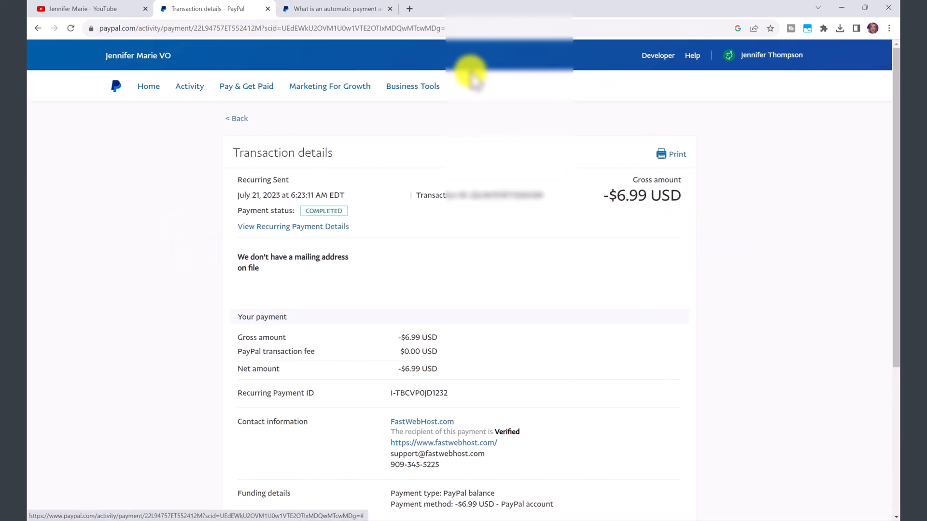
scroll(down, 3)
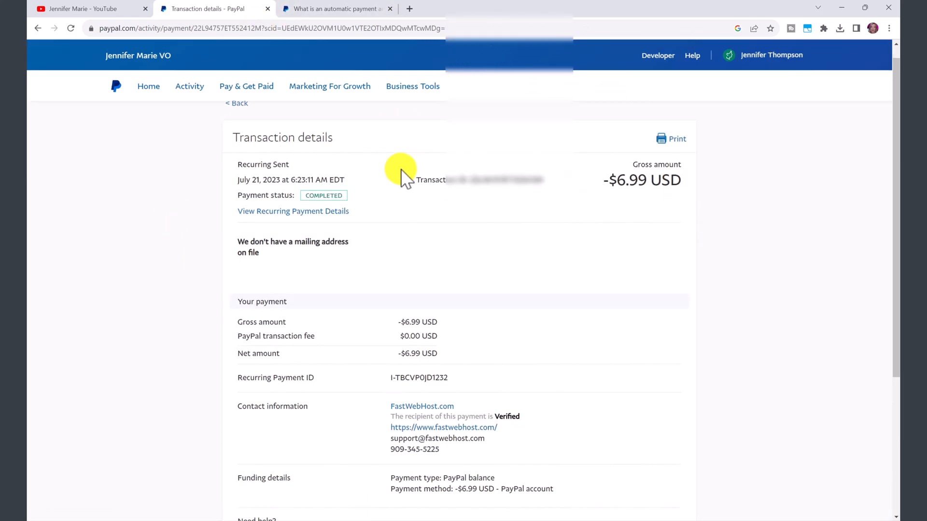
scroll(down, 3)
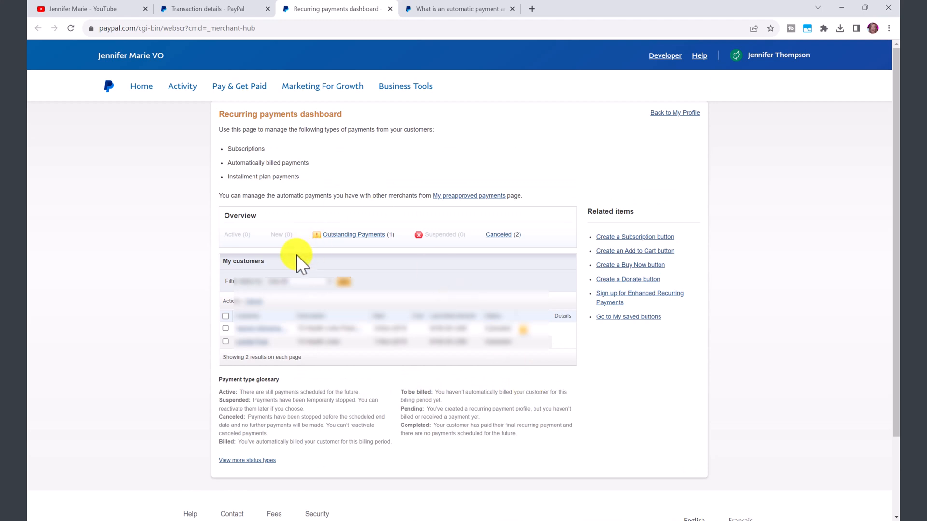
mouse_move(304, 266)
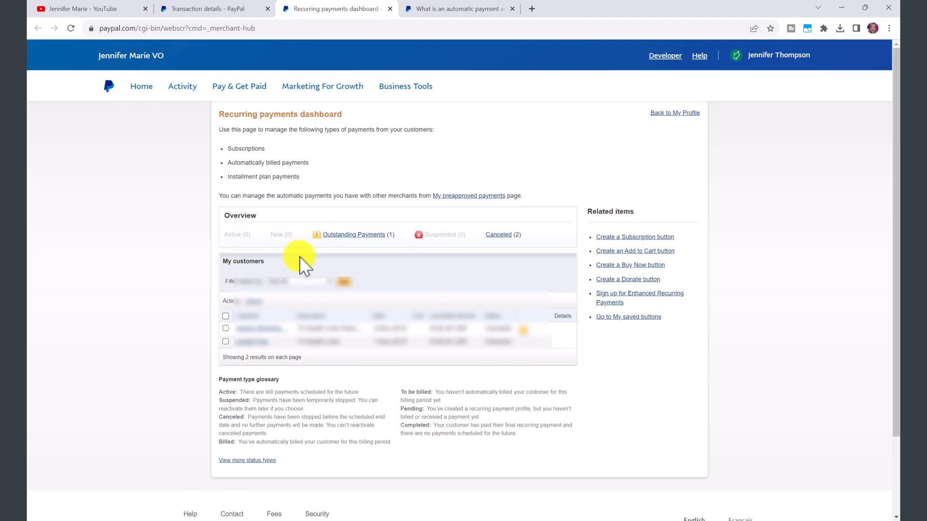
mouse_move(502, 141)
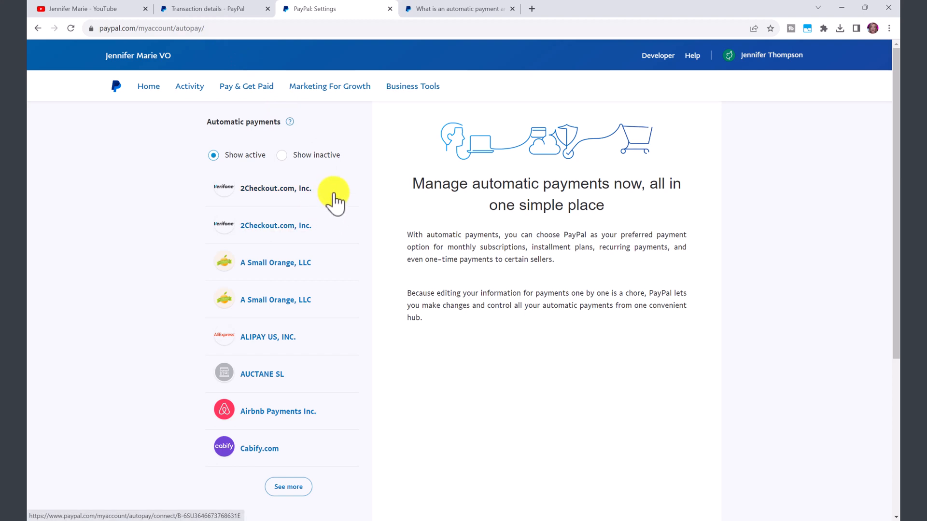
mouse_move(217, 122)
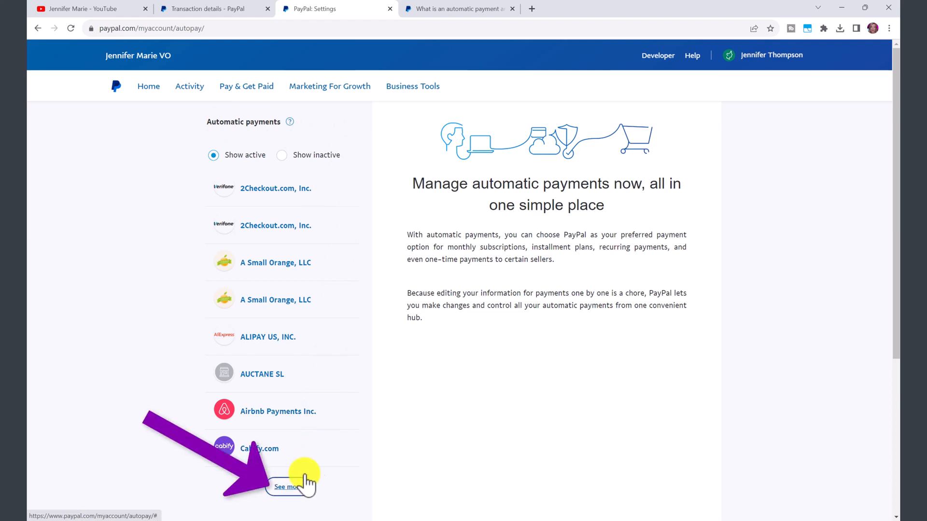
mouse_move(345, 102)
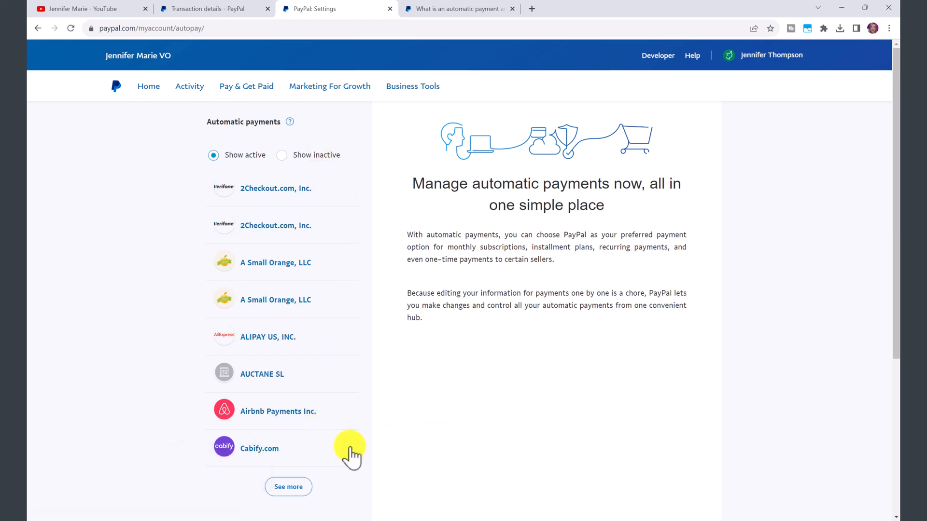
mouse_move(293, 455)
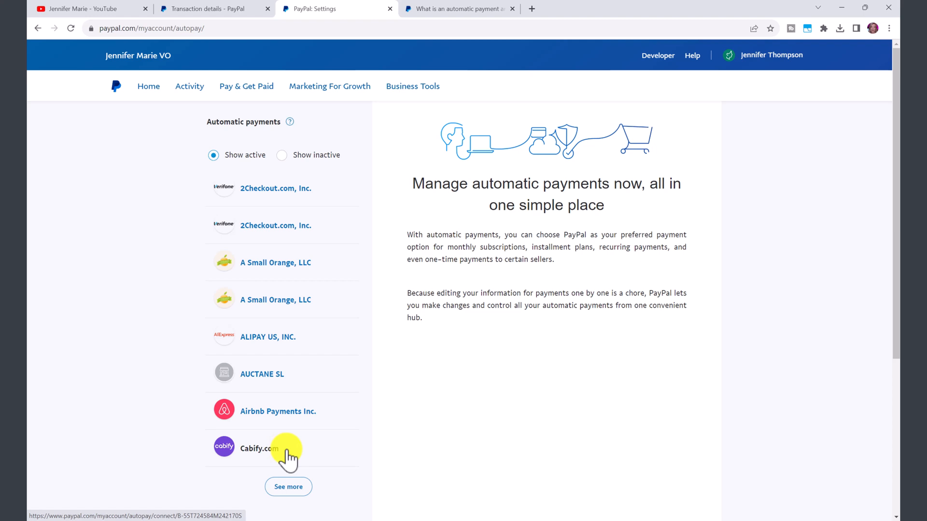
View Cabify.com's automatic payment details and move down the merchant list to FastWebHost.com
click(259, 448)
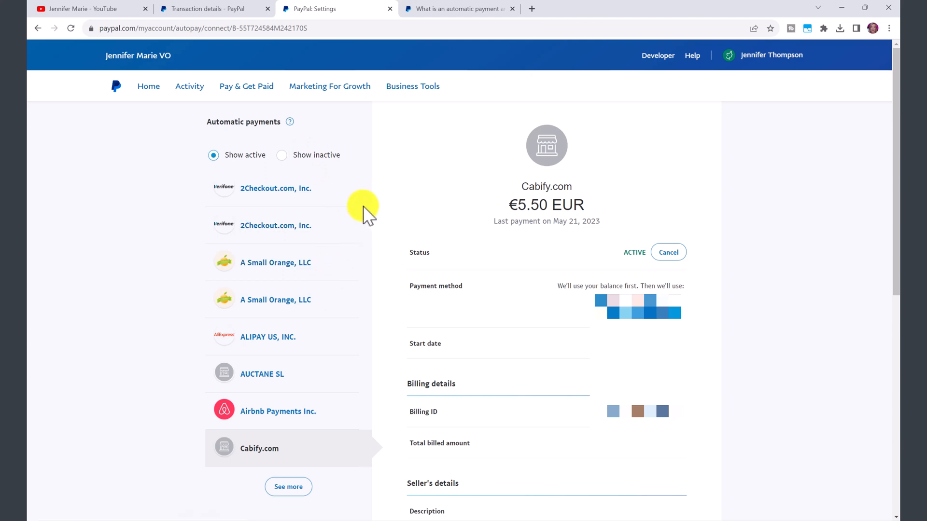
mouse_move(420, 393)
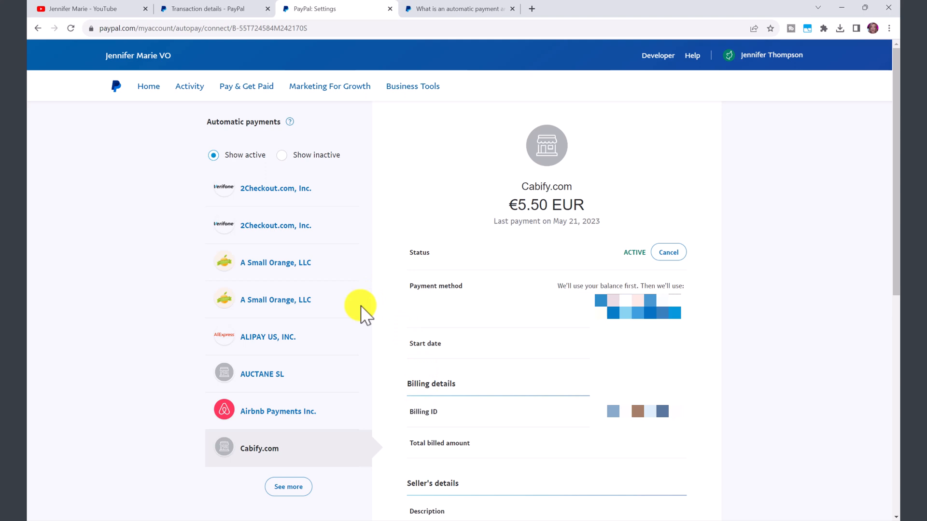
click(287, 487)
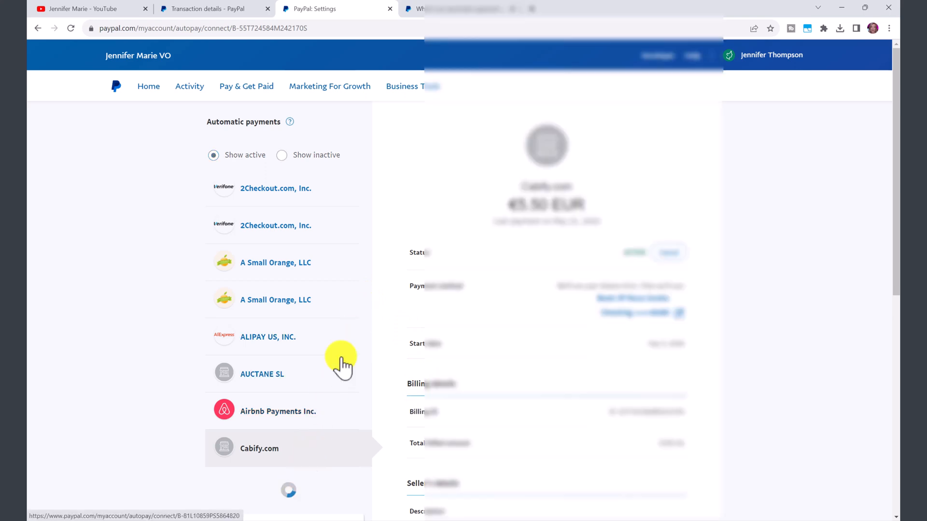
scroll(down, 3)
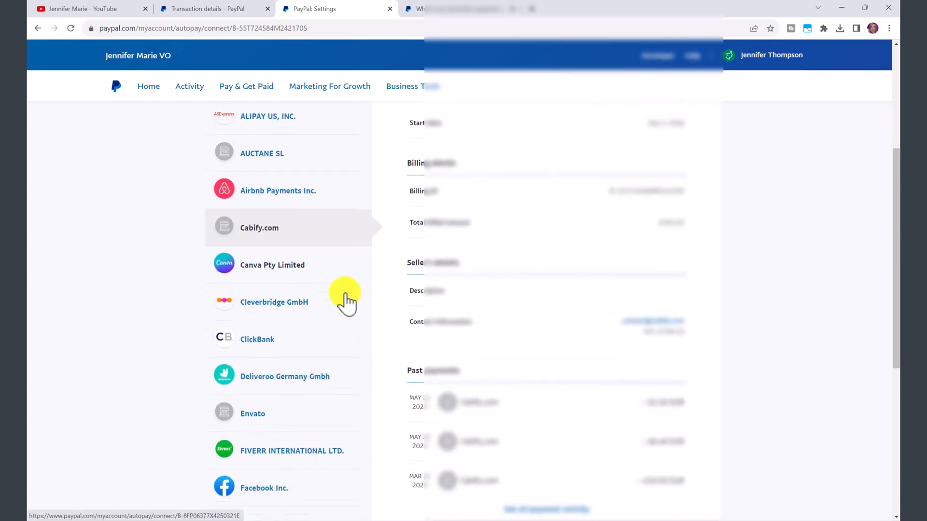
scroll(down, 3)
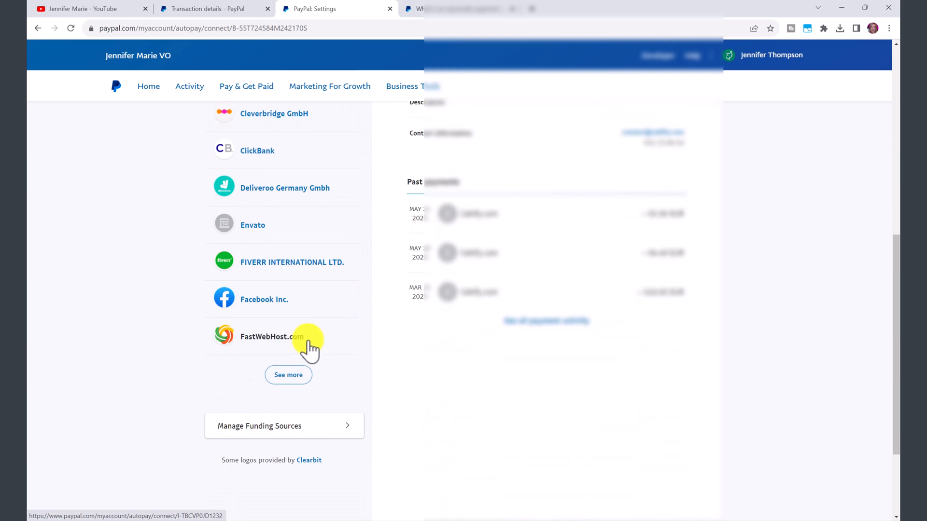
View FastWebHost.com's $6.99 automatic payment details, last paid Jul 21, 2023, status active
click(272, 336)
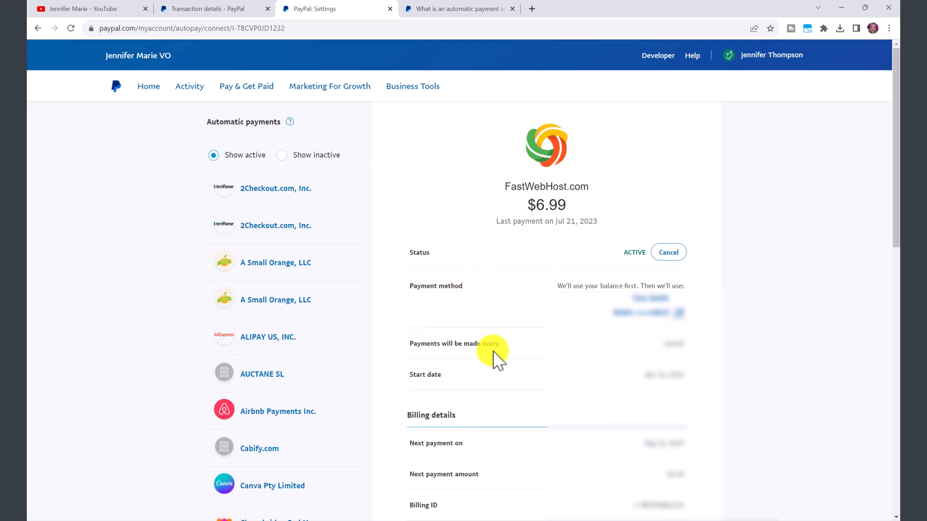
mouse_move(684, 349)
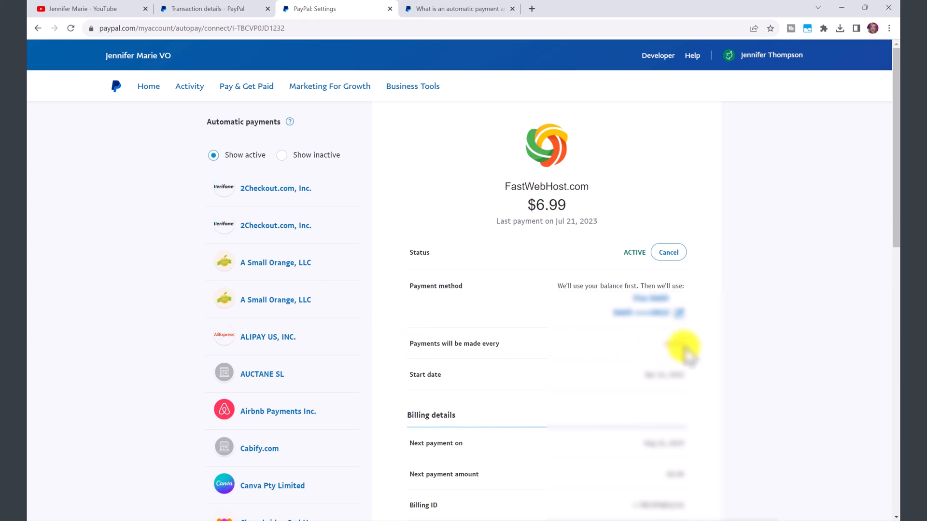
scroll(down, 3)
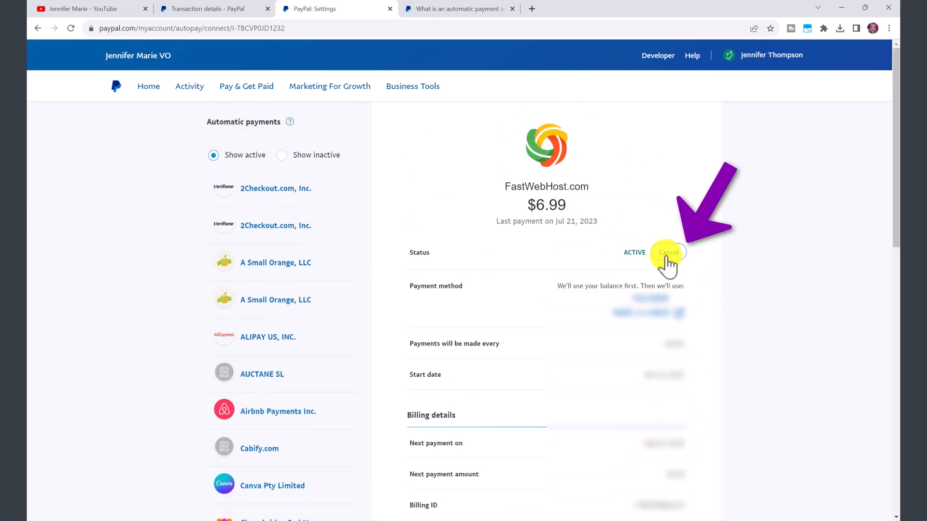
Cancel the FastWebHost.com automatic payment and confirm, leaving it with inactive status
click(668, 252)
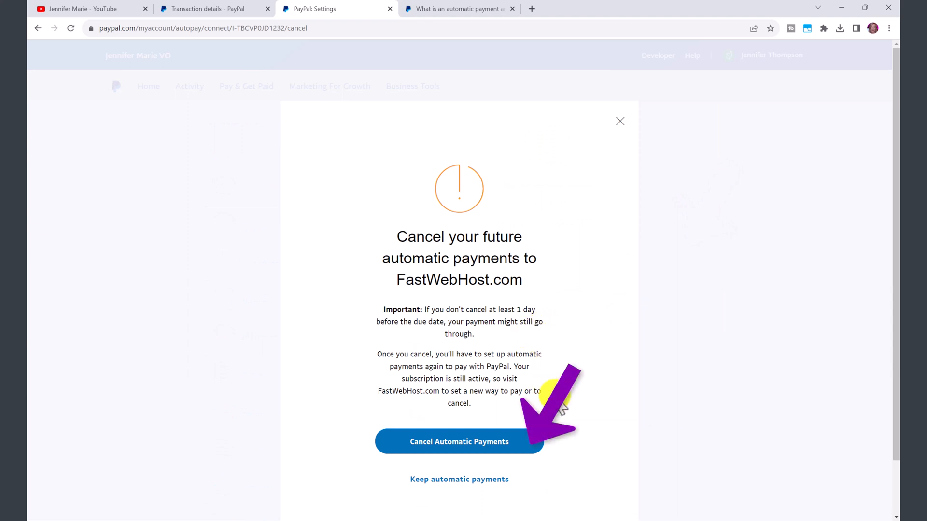
click(459, 441)
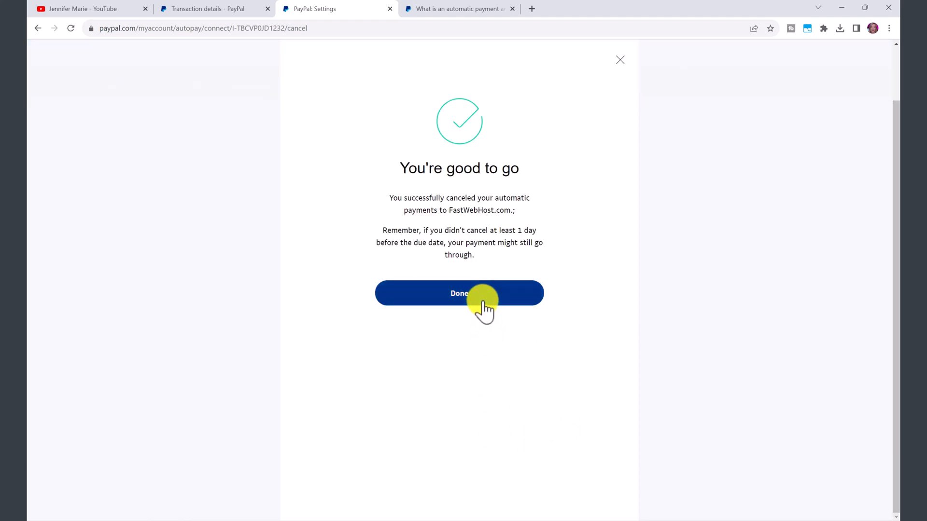
click(460, 293)
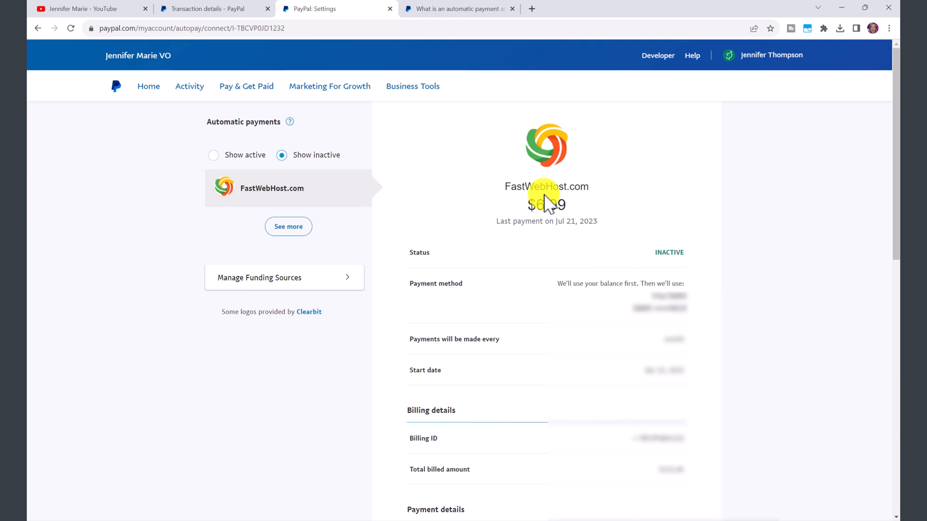
From the PayPal home page, go to Account Settings via the profile menu
click(457, 9)
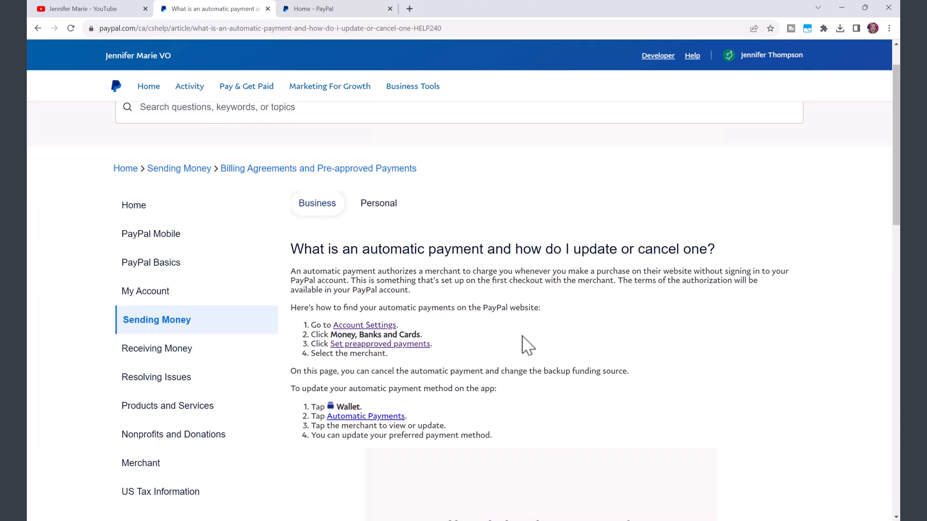
mouse_move(379, 28)
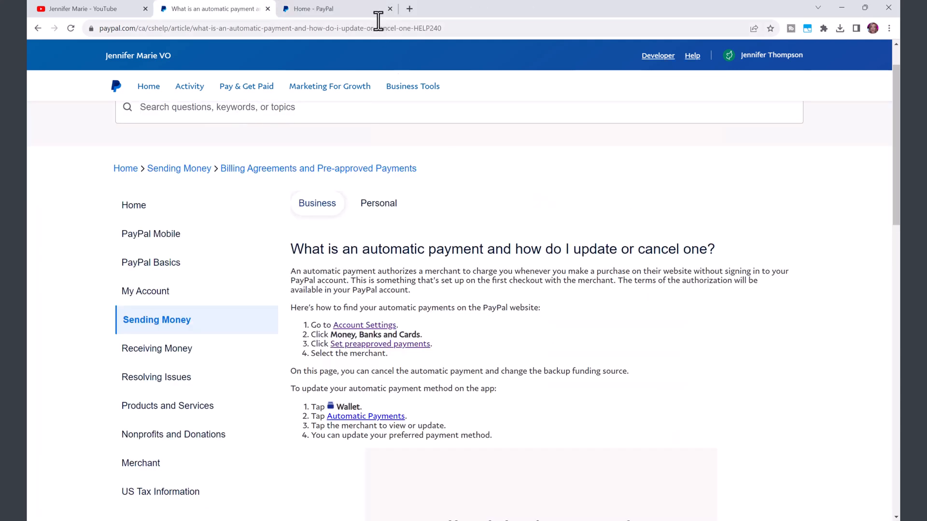
click(323, 9)
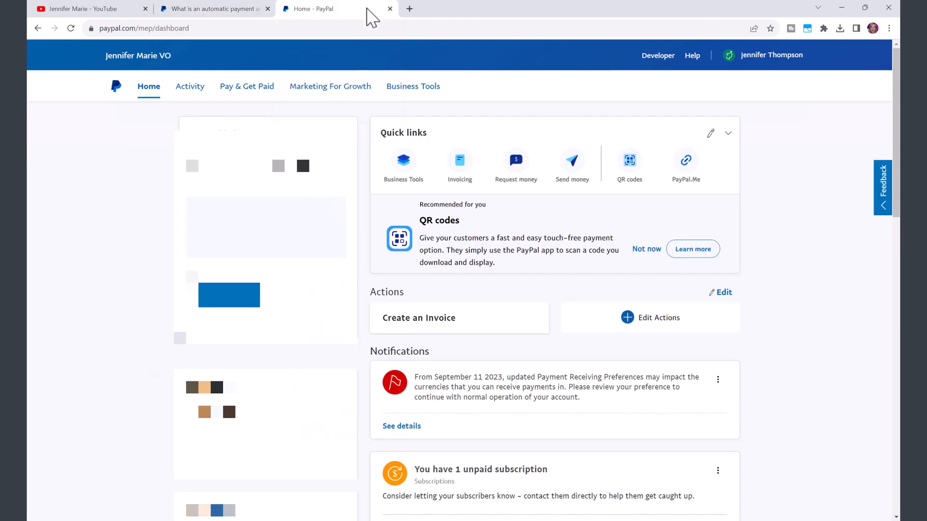
click(771, 54)
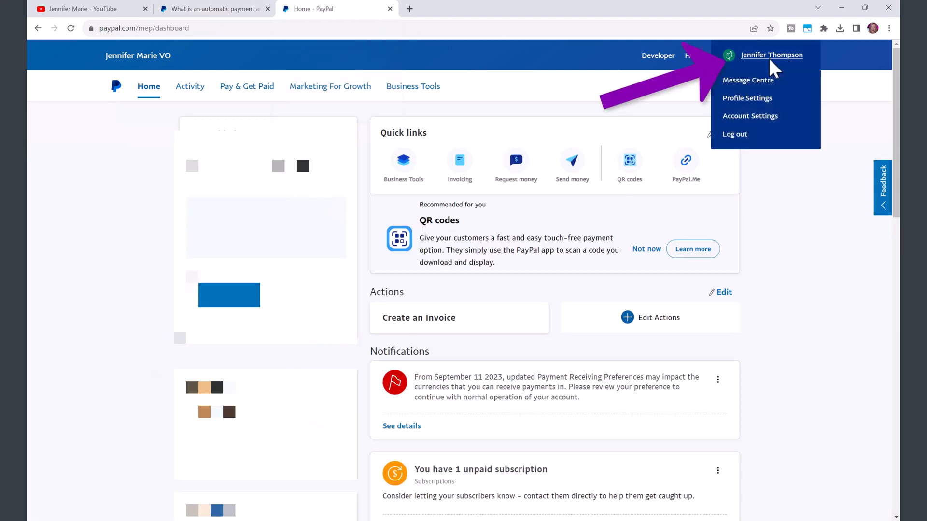
click(751, 116)
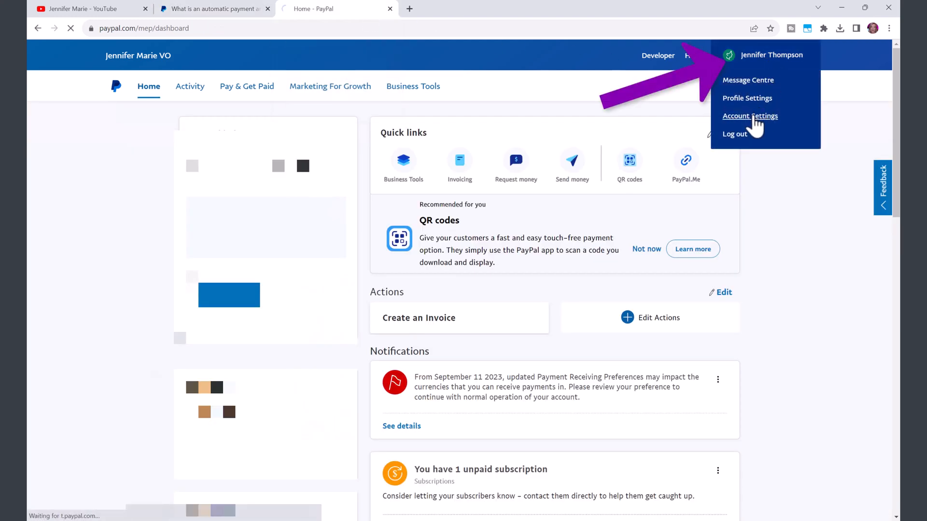
click(750, 116)
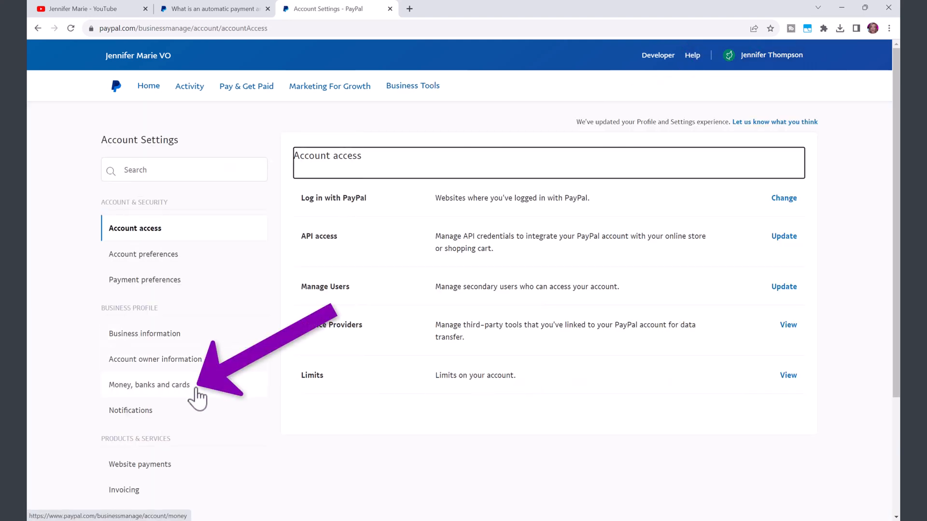
In Money, banks and cards, manage the Preapproved payments list
click(149, 384)
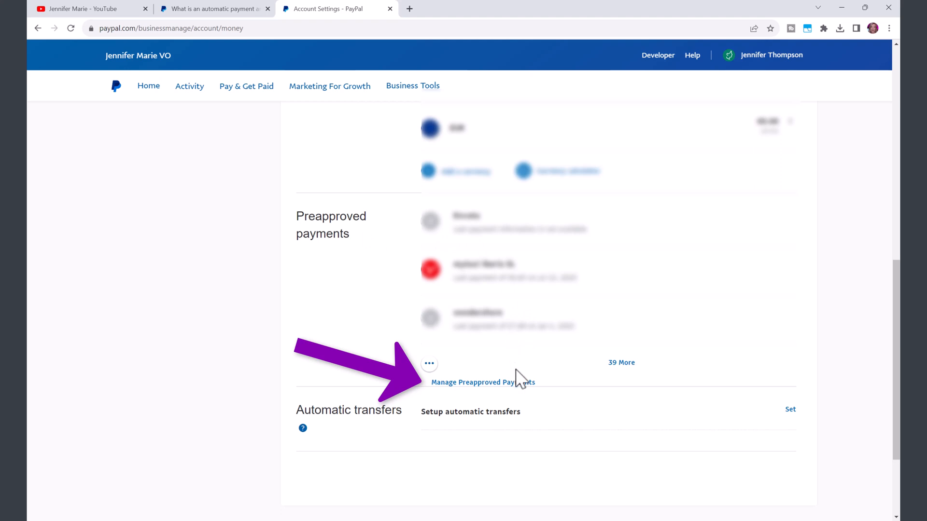
click(483, 382)
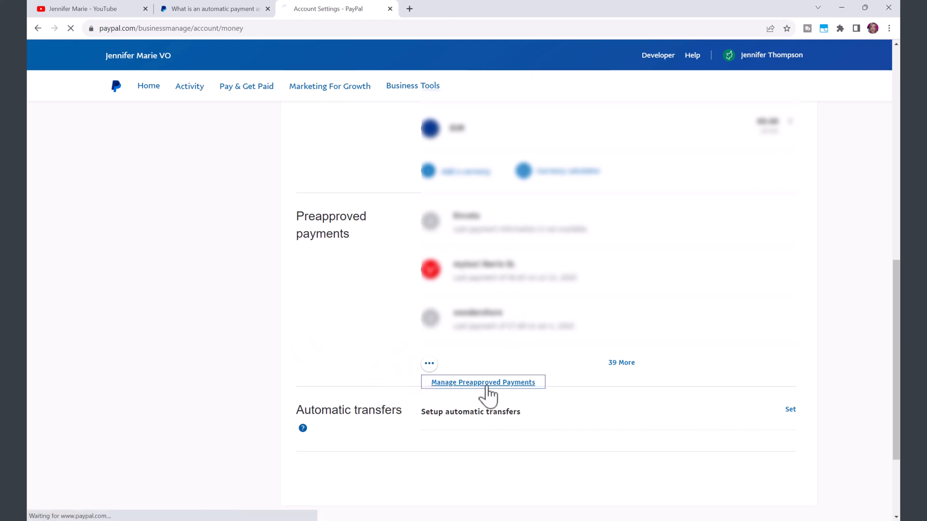
View A Small Orange, LLC's $7.99 active automatic payment, then return to the help article
click(482, 383)
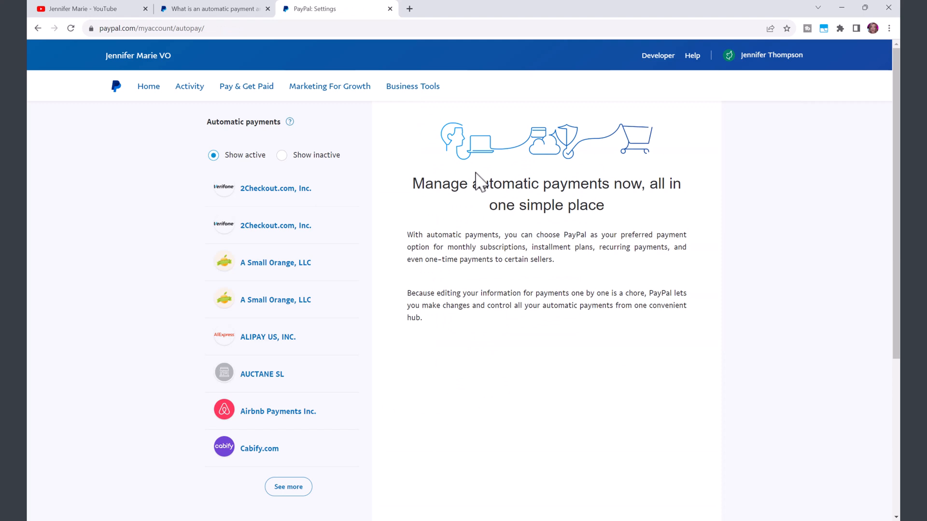
click(275, 262)
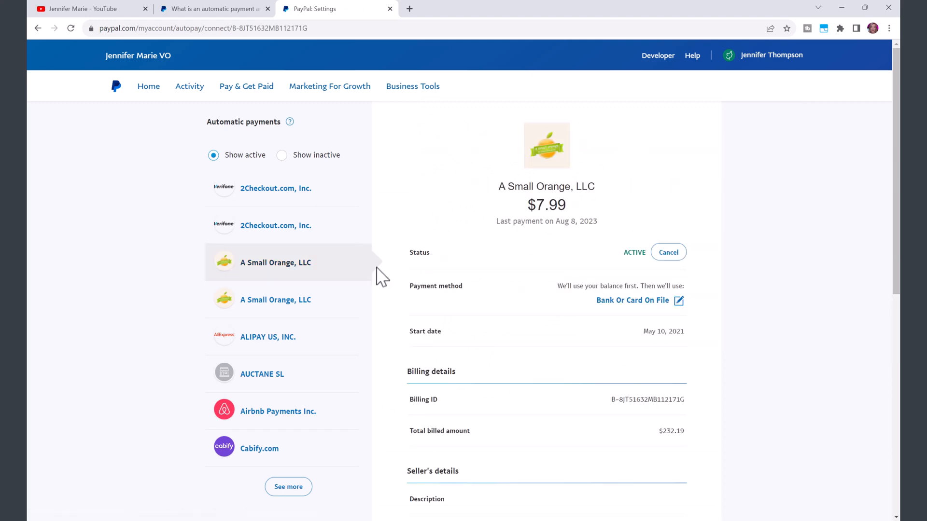
mouse_move(599, 210)
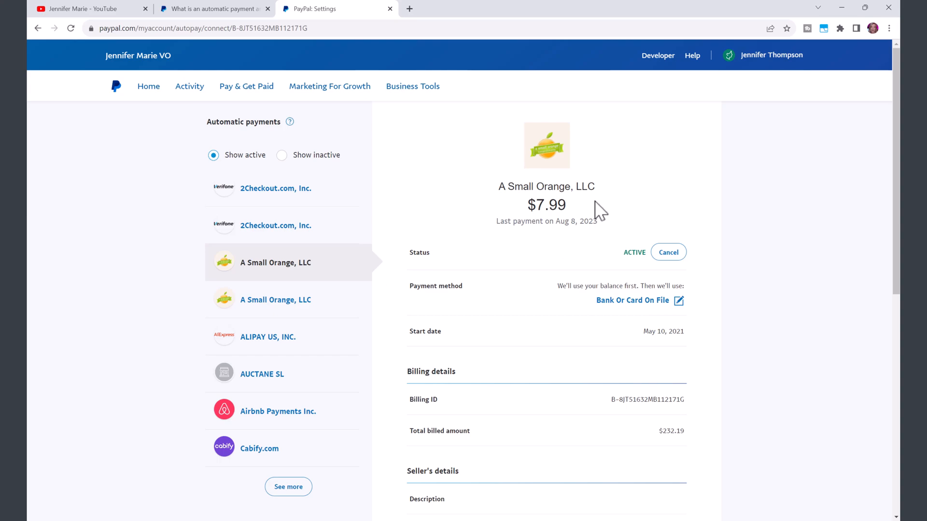
click(213, 9)
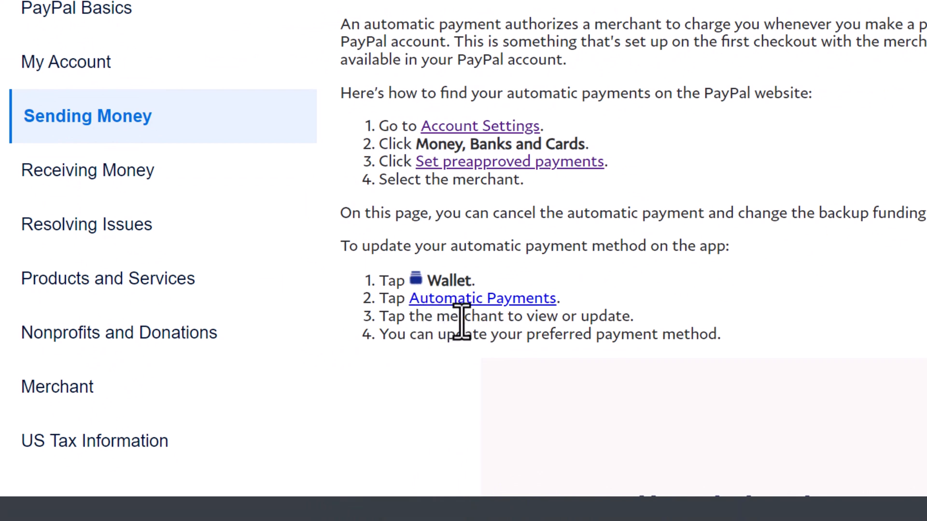
mouse_move(638, 307)
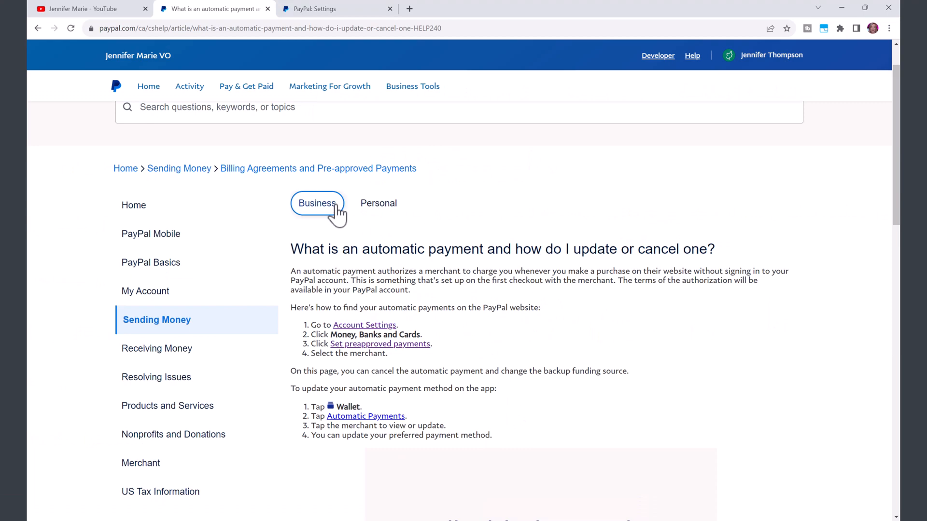
Toggle the help article's account type to show the Settings > Payments > Automatic payments steps
click(378, 203)
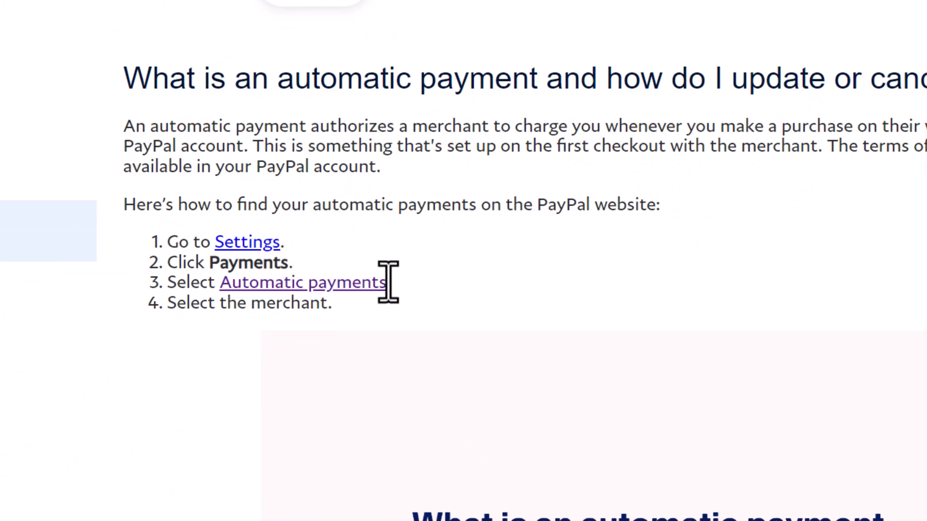
mouse_move(355, 340)
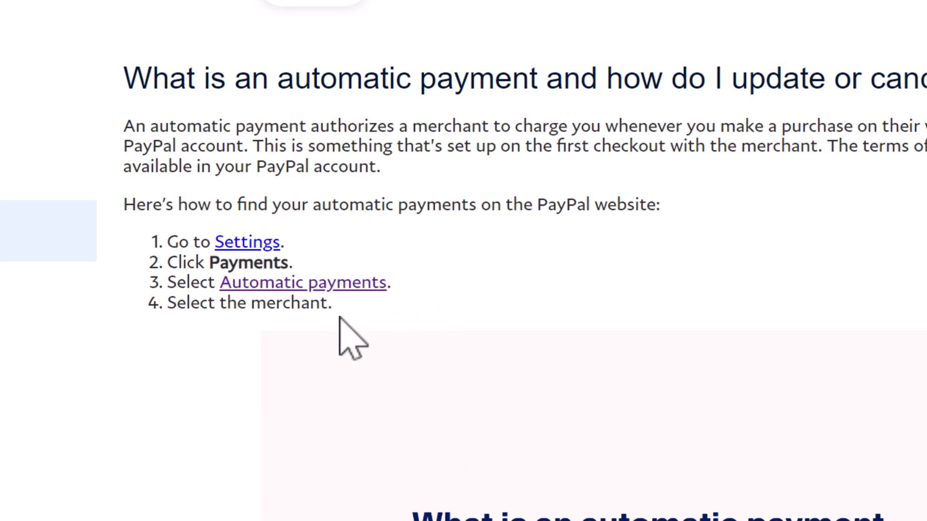